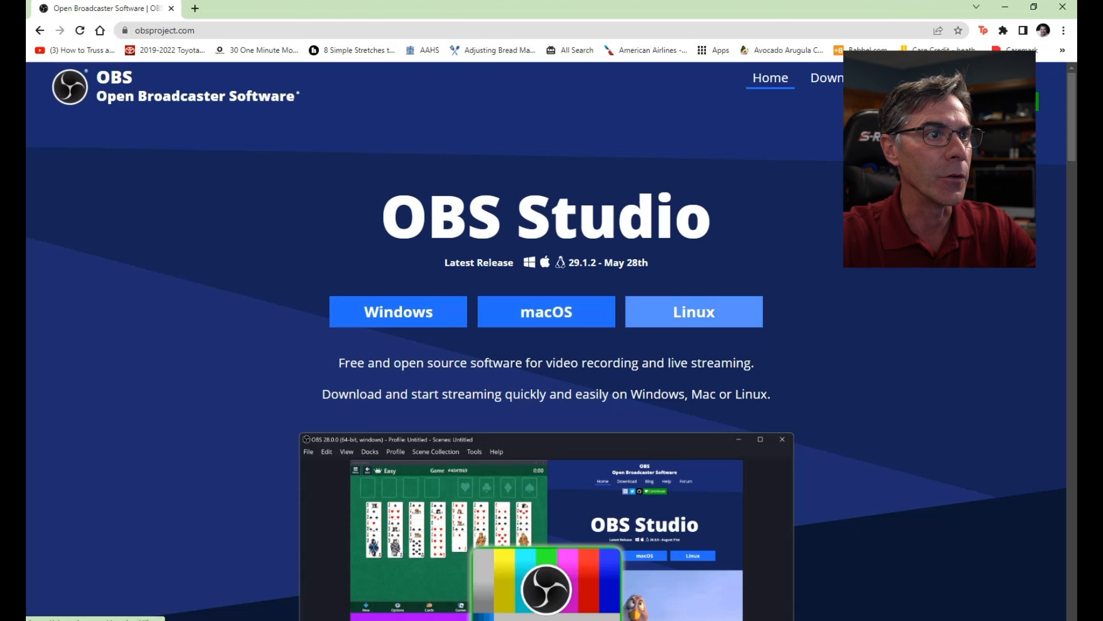
mouse_move(398, 310)
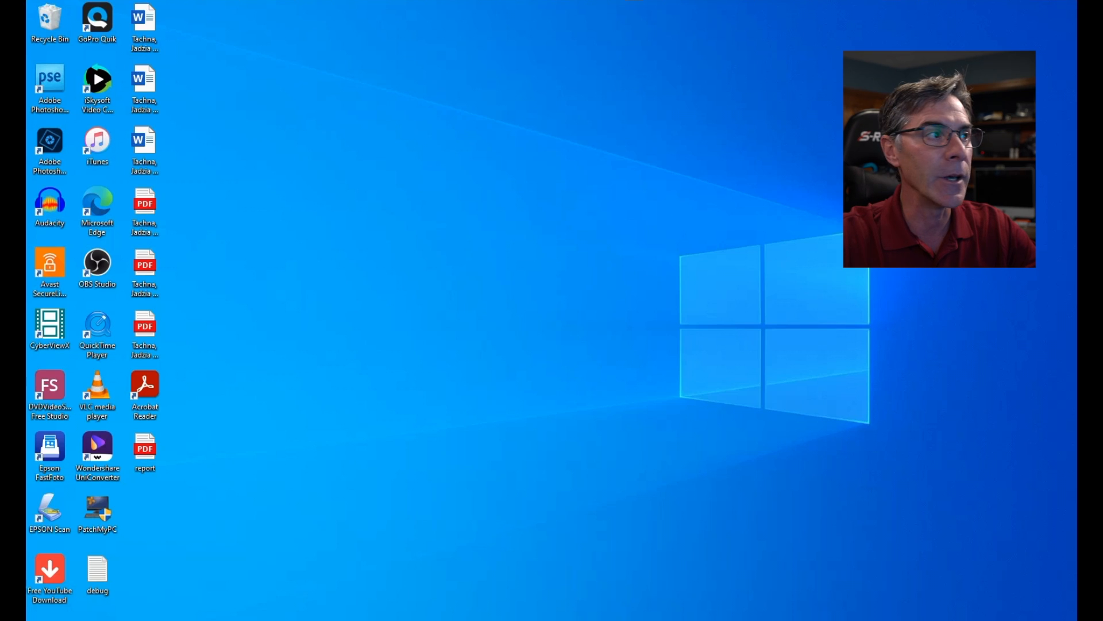
- Launch OBS Studio from its desktop shortcut
double_click(97, 269)
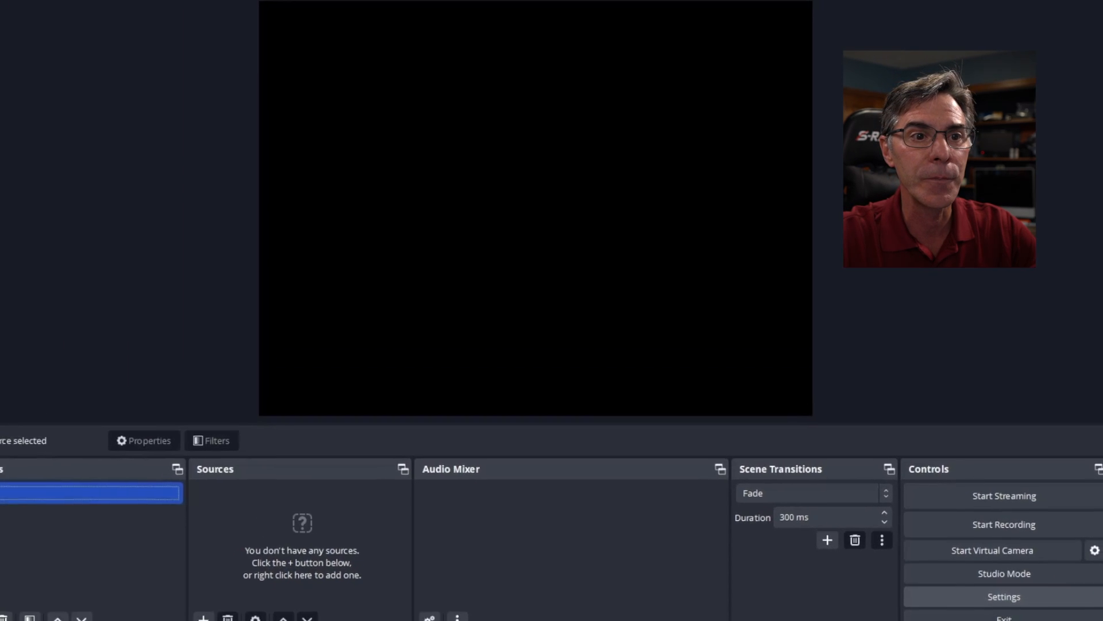
- Open OBS Settings and scroll through the General page
left_click(1003, 596)
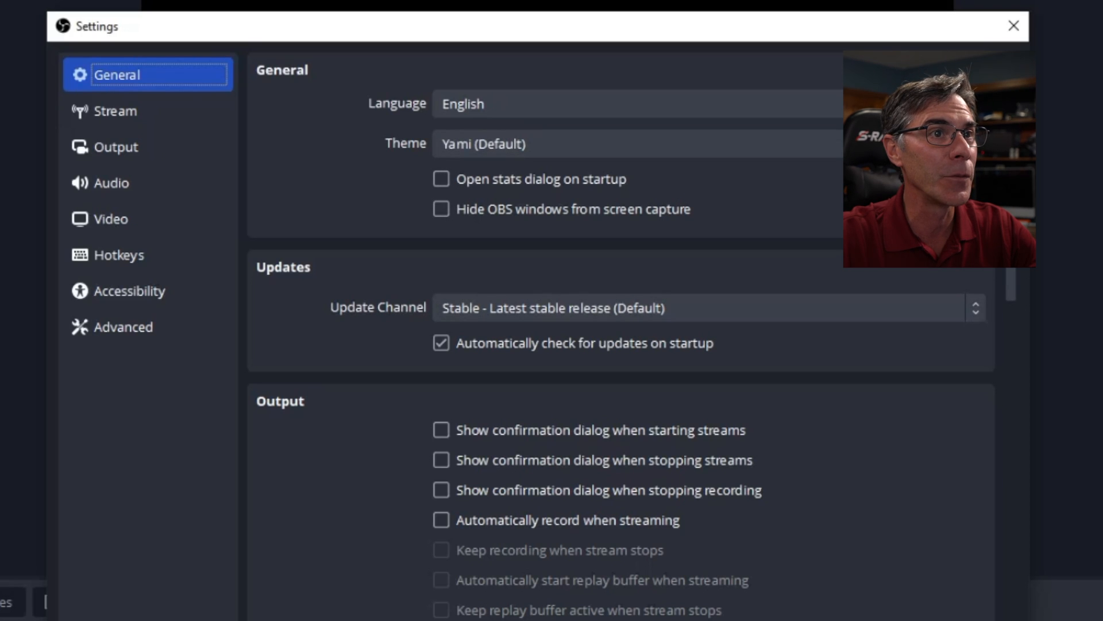
scroll("down", 3)
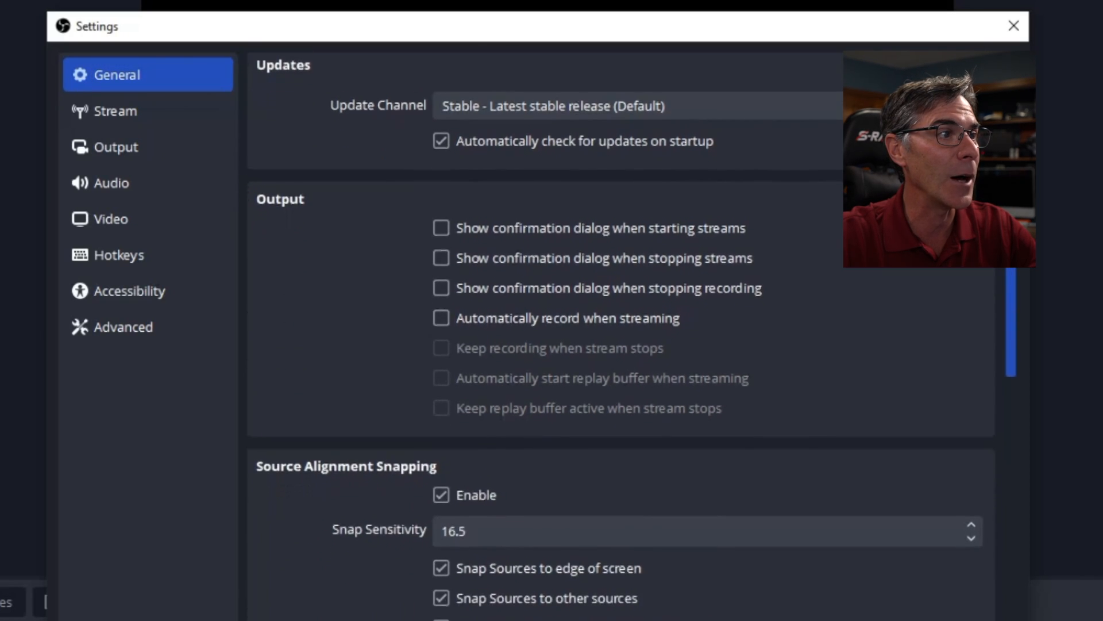
scroll("down", 3)
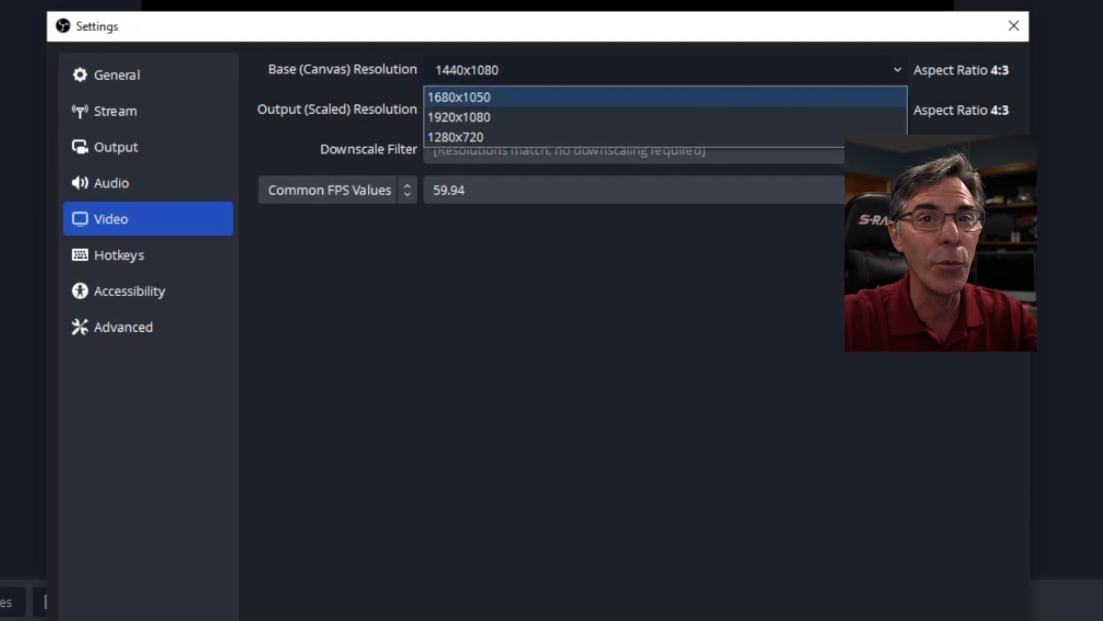
- Enter 1440x1080 as base canvas resolution and set output resolution to 1440x1080
left_click(459, 116)
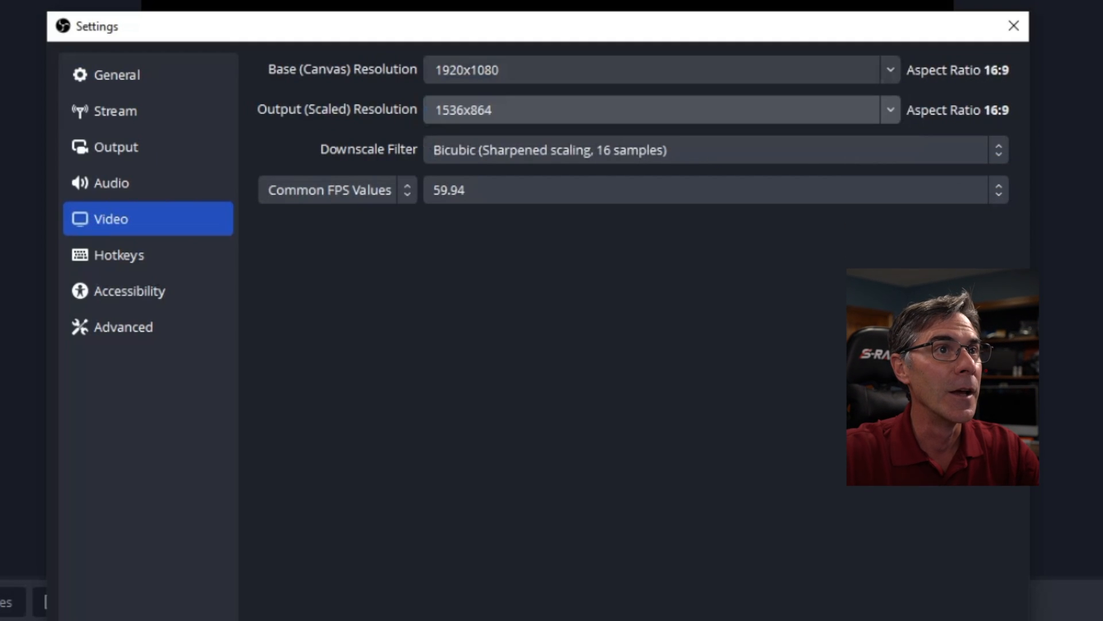
left_click(654, 70)
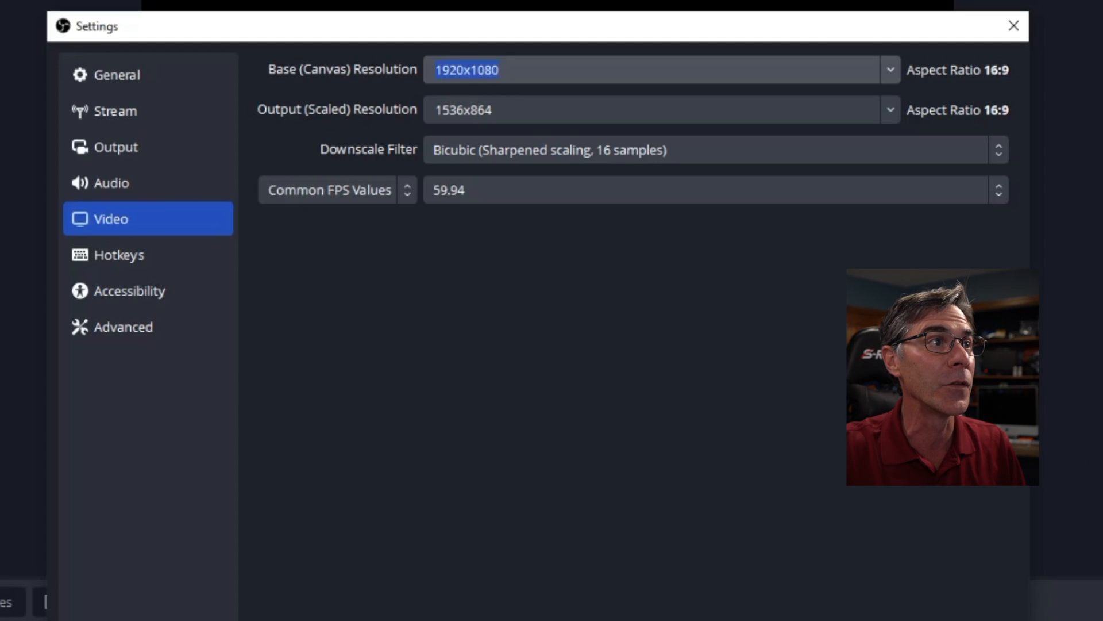
type("144")
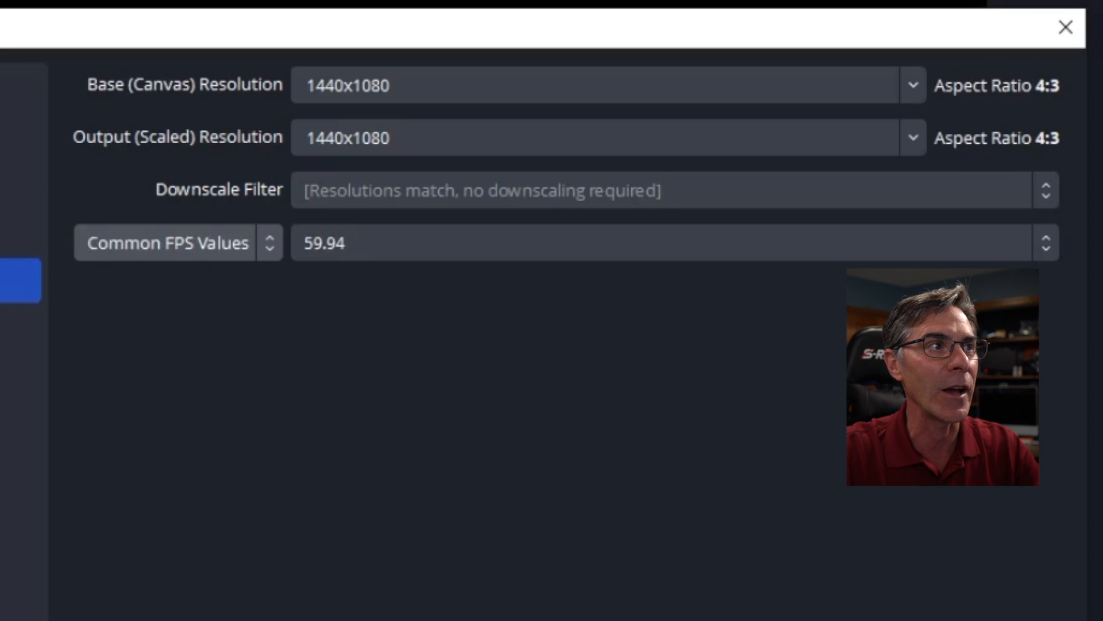
left_click(669, 242)
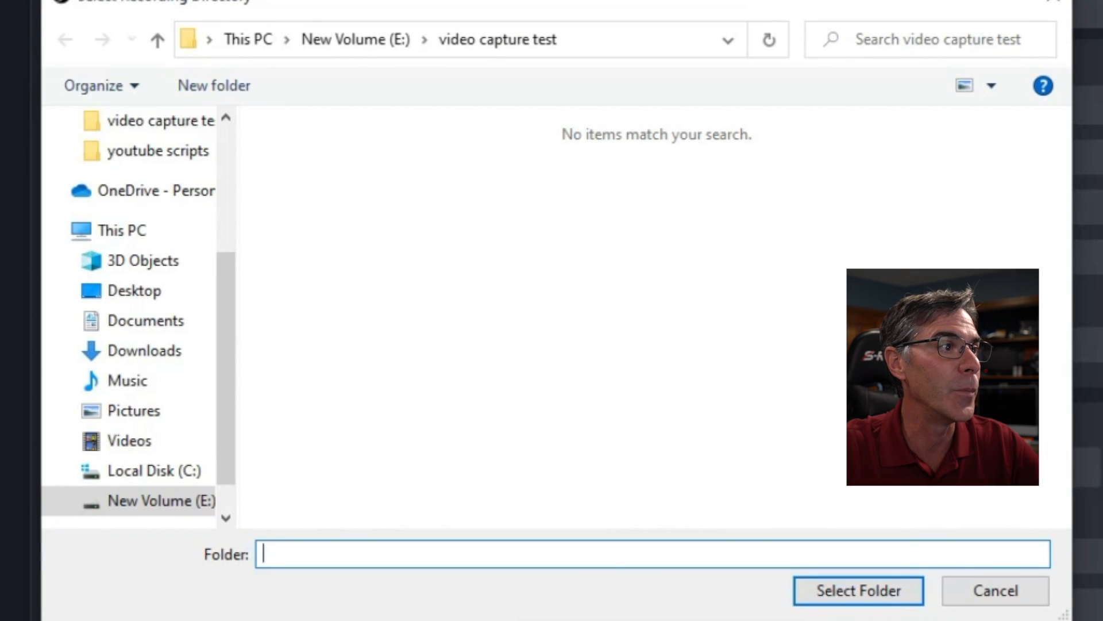
- Select E:\video capture test as the recording path
left_click(497, 40)
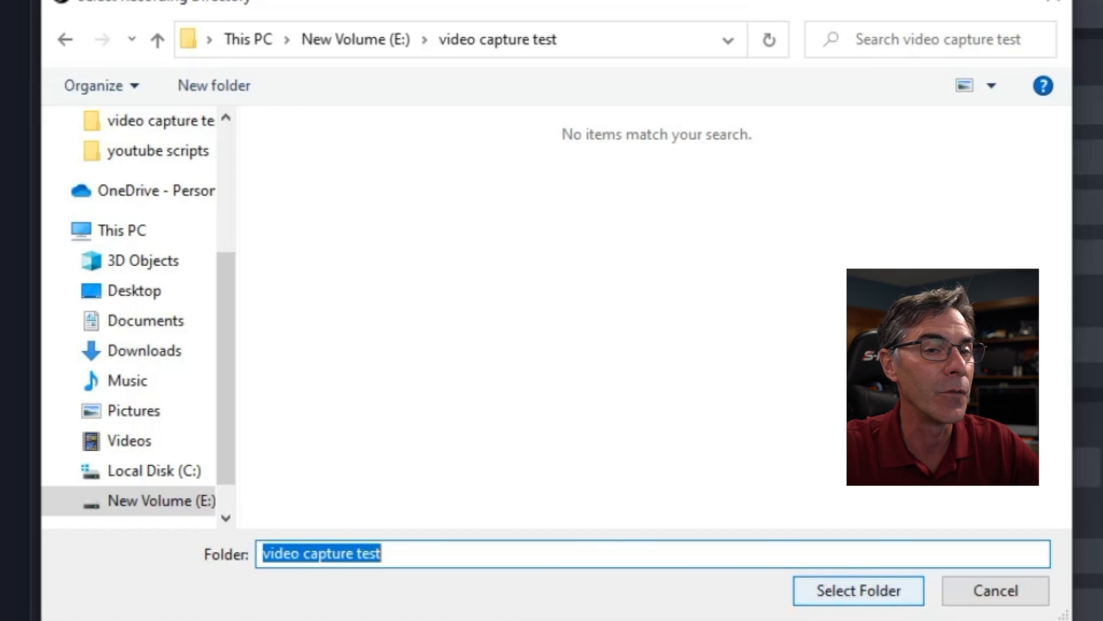
left_click(857, 589)
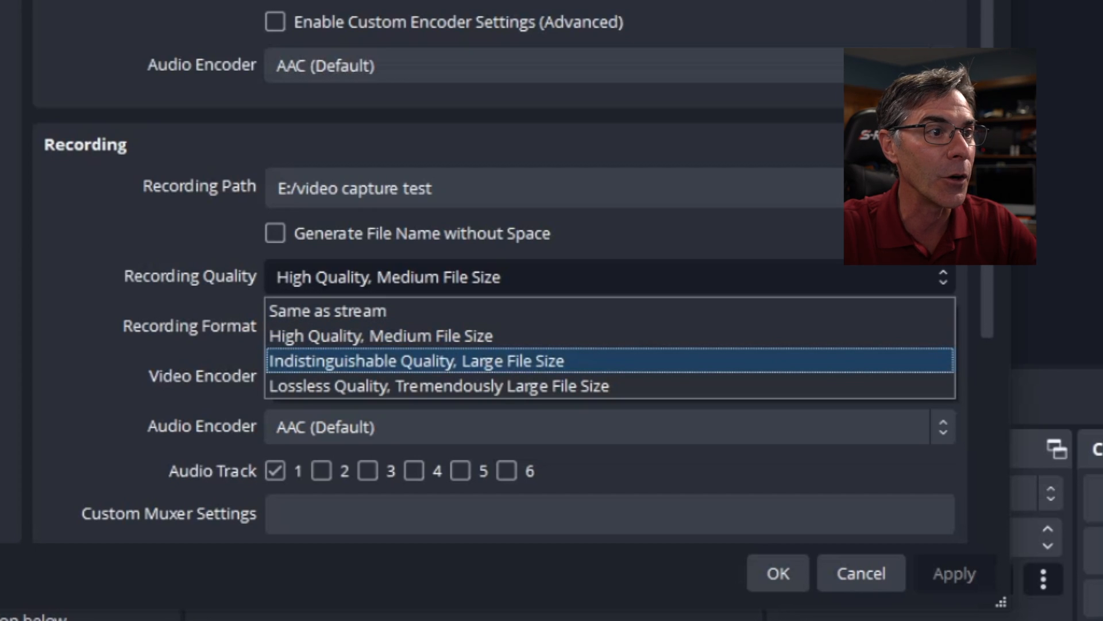
mouse_move(436, 386)
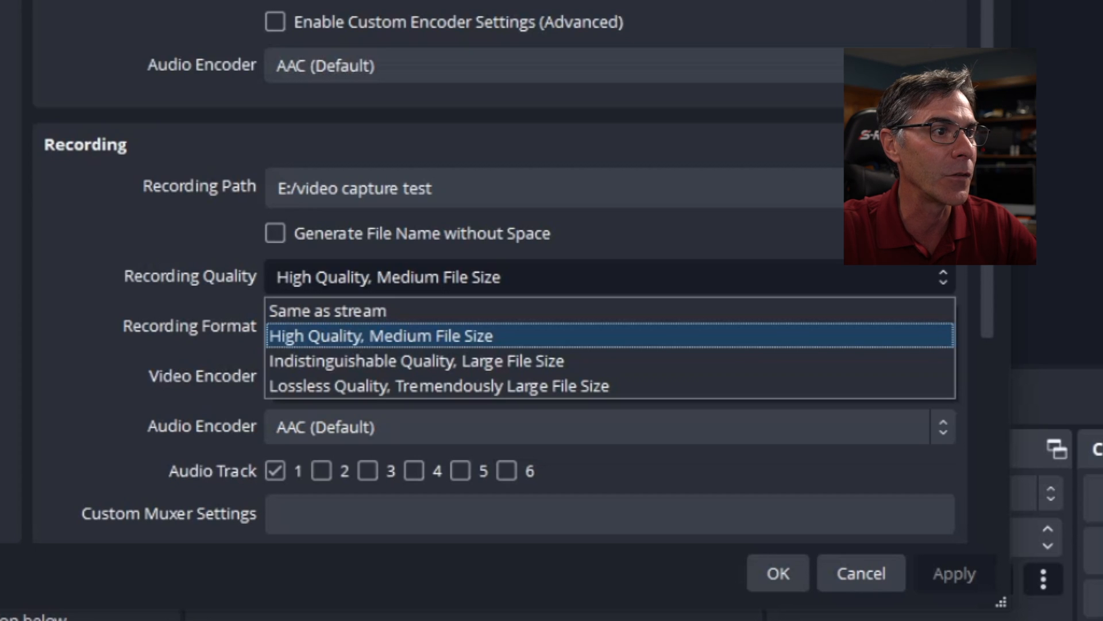
- Keep High Quality, Medium File Size and choose Matroska Video (.mkv) format
left_click(379, 336)
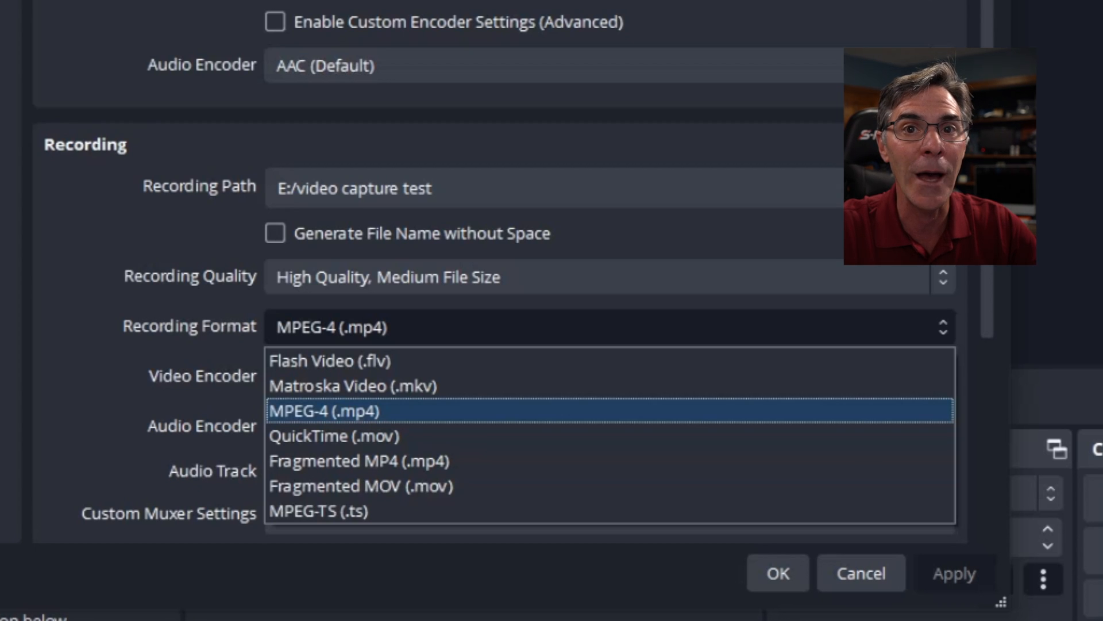
mouse_move(351, 385)
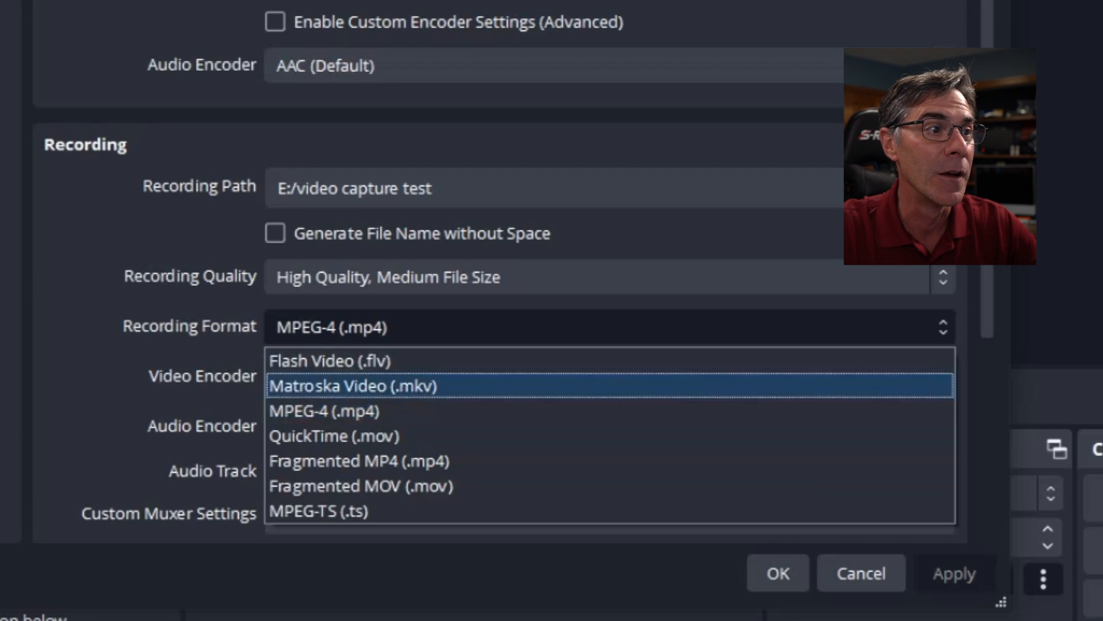
left_click(327, 411)
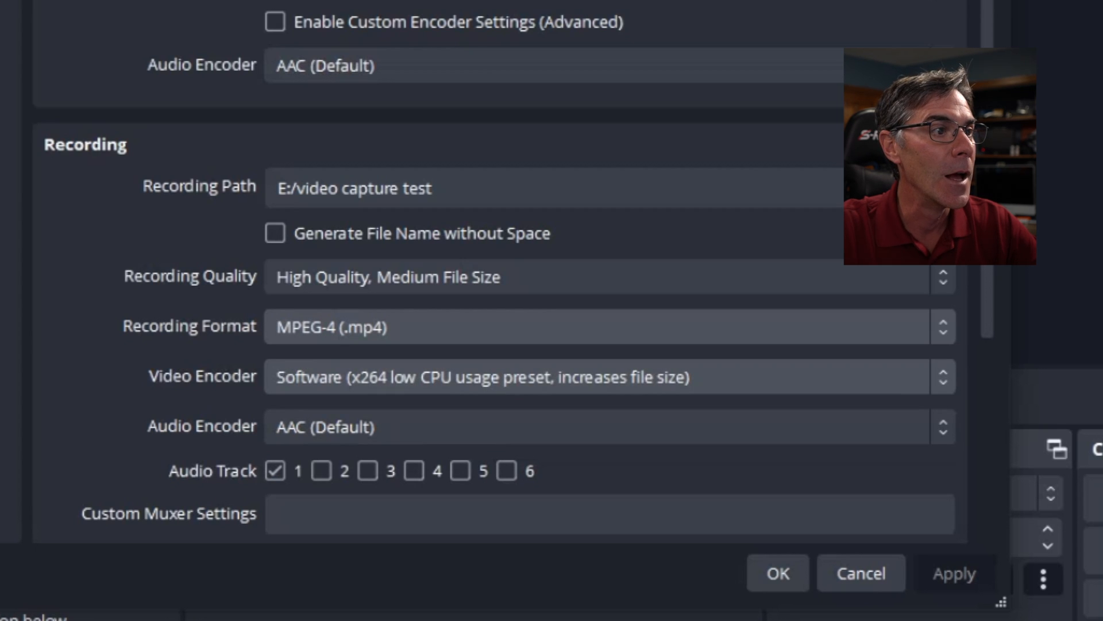
left_click(609, 375)
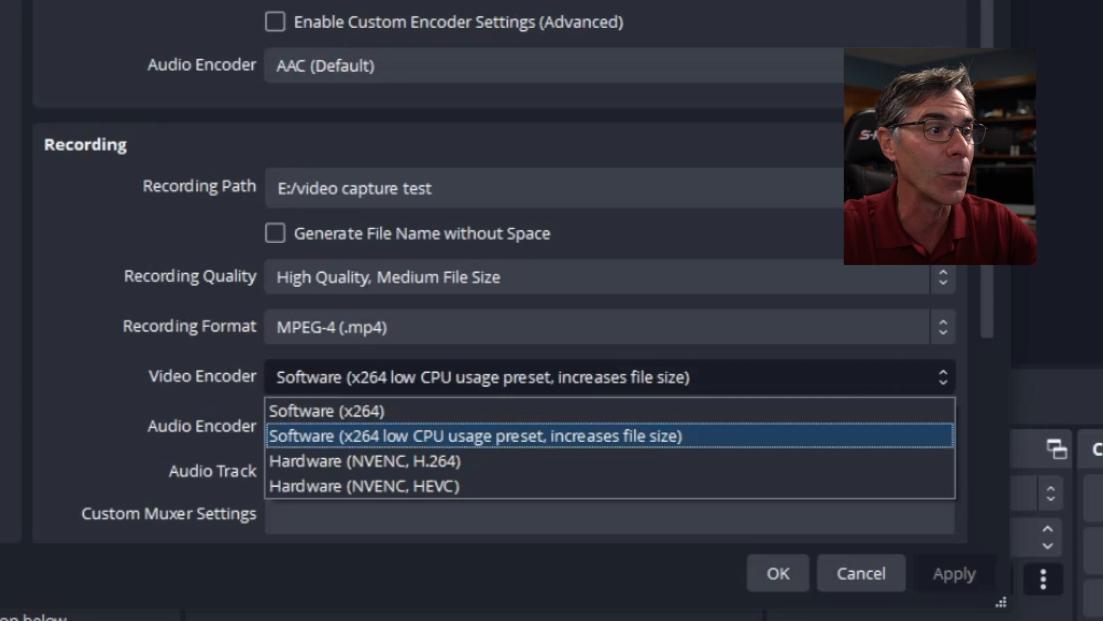
left_click(482, 435)
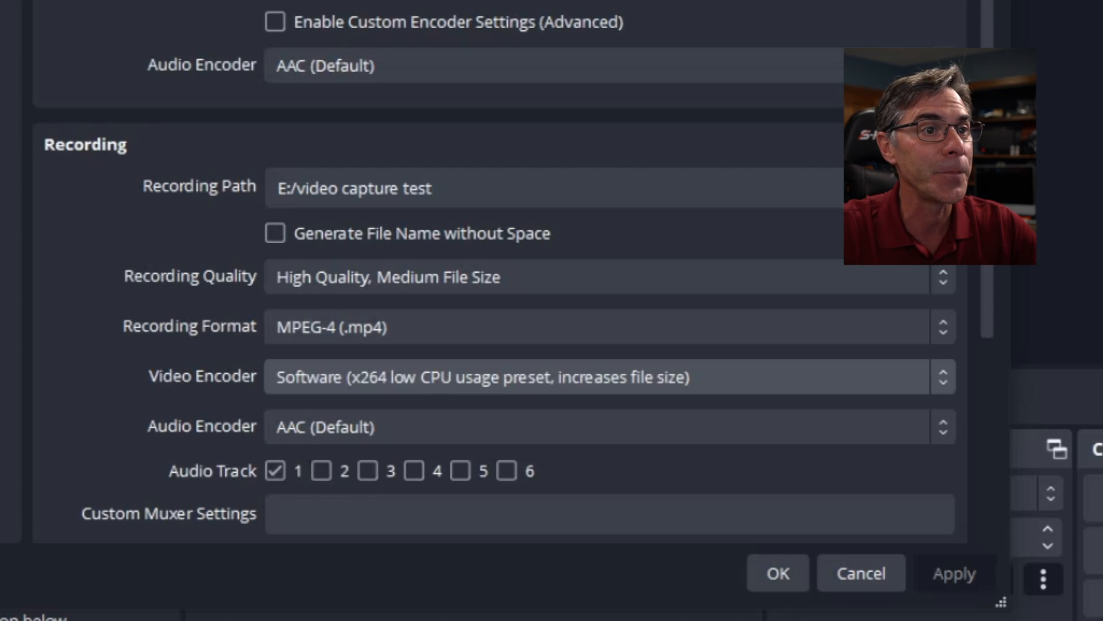
scroll("down", 3)
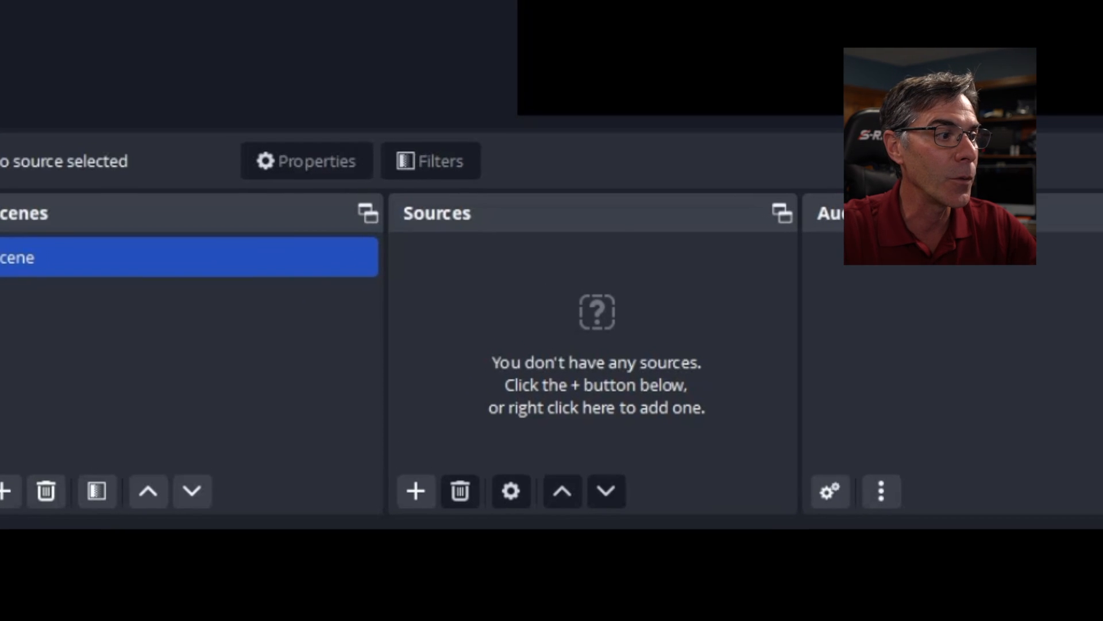
- Add a Video Capture Device source from the Sources list
left_click(415, 490)
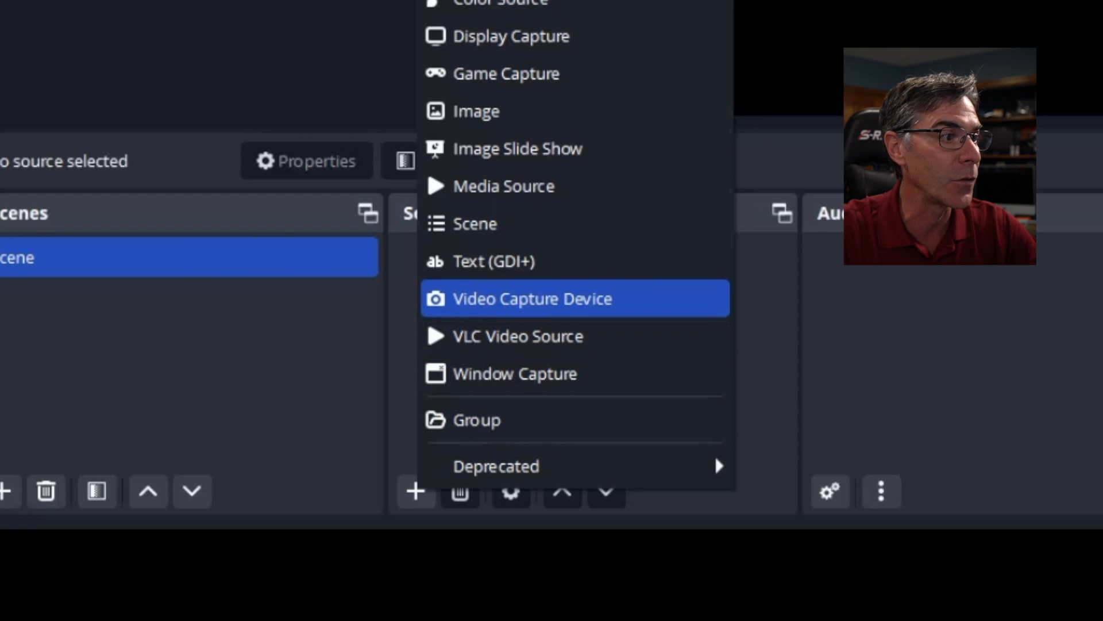
left_click(532, 299)
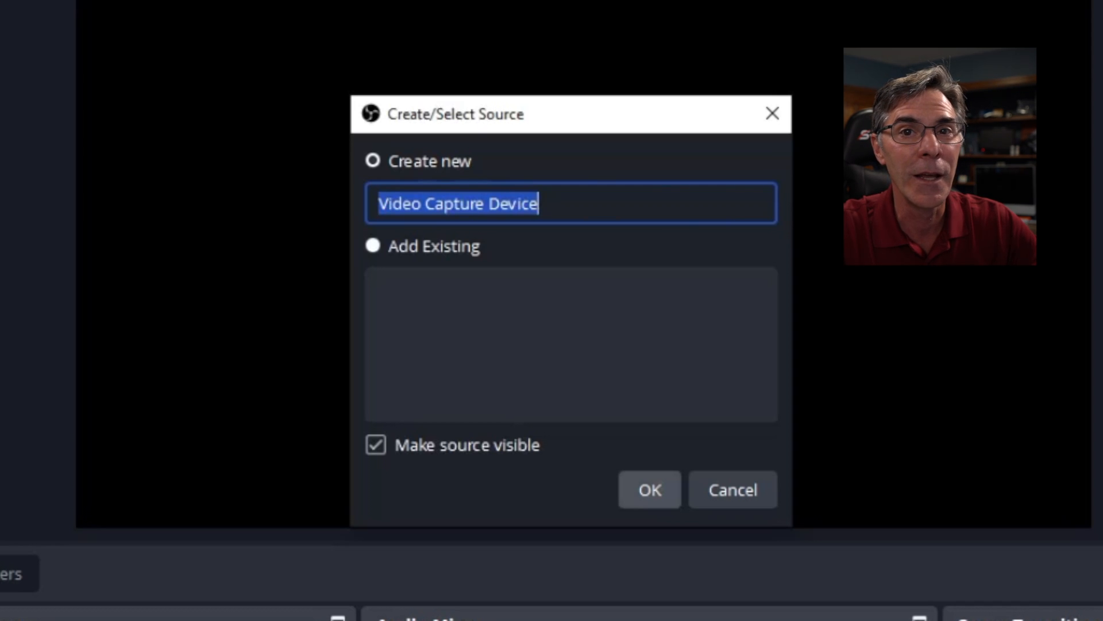
- Create the source and pick GV-USB2, Analog Capture as its device
left_click(648, 489)
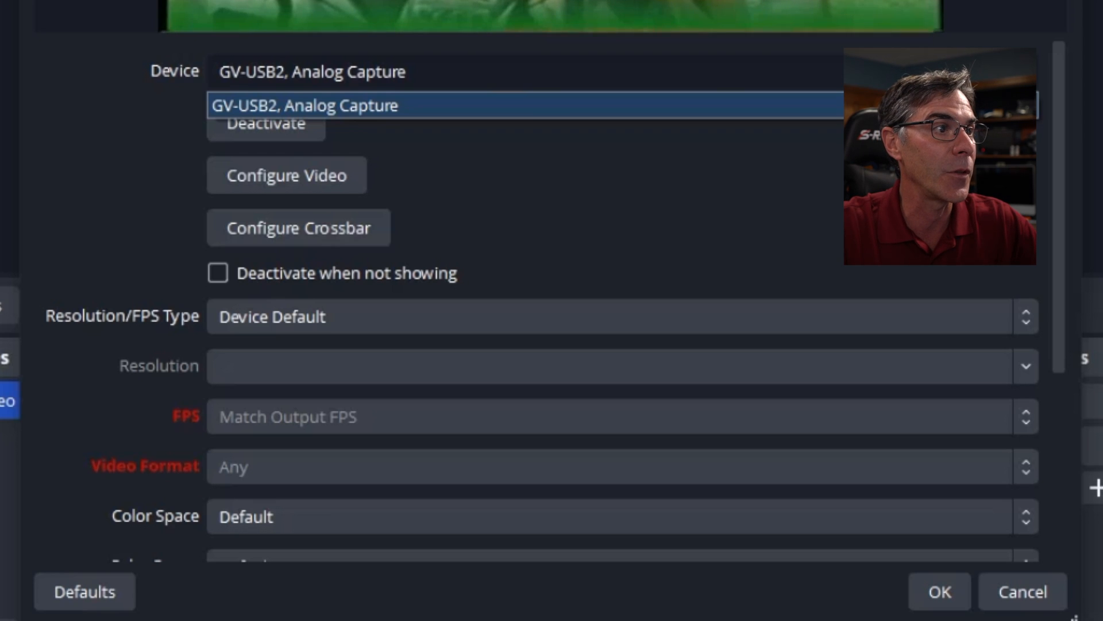
left_click(310, 106)
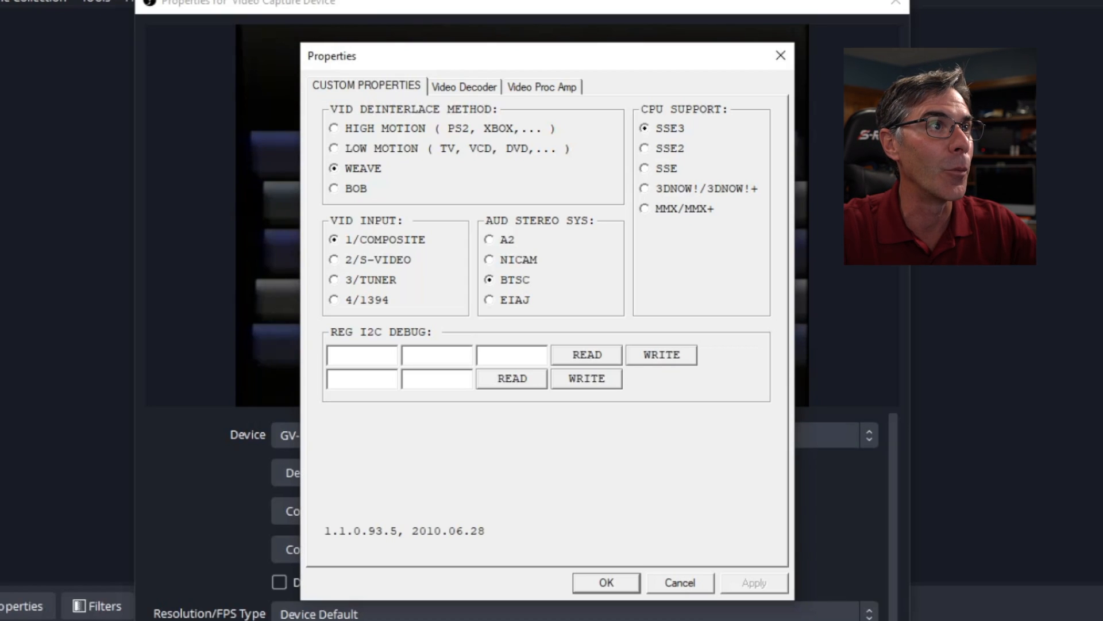
left_click(542, 87)
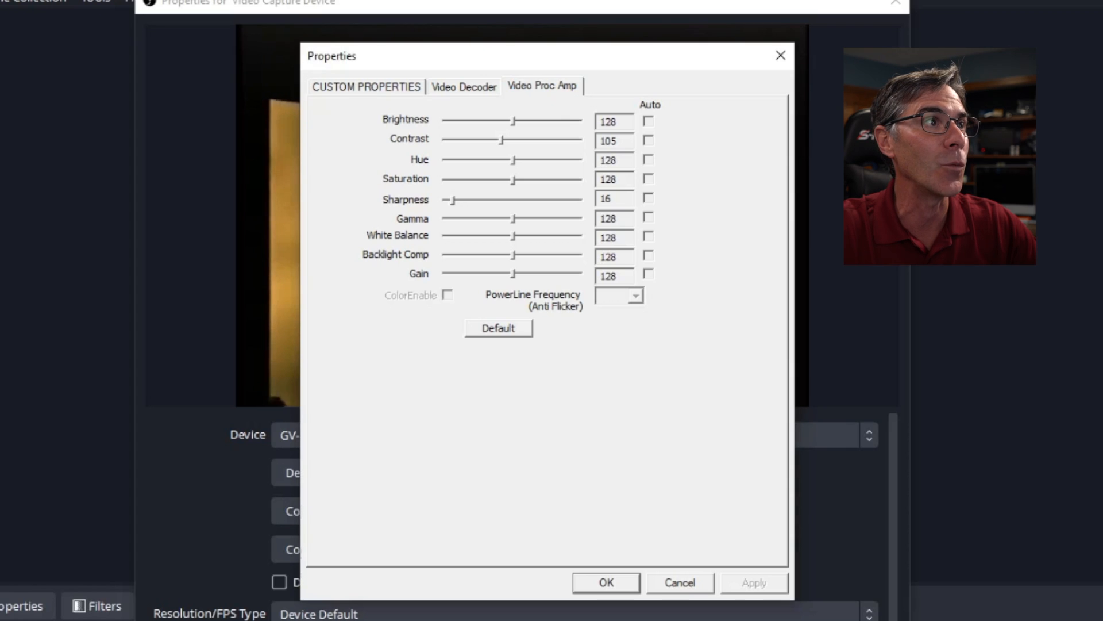
left_click(366, 86)
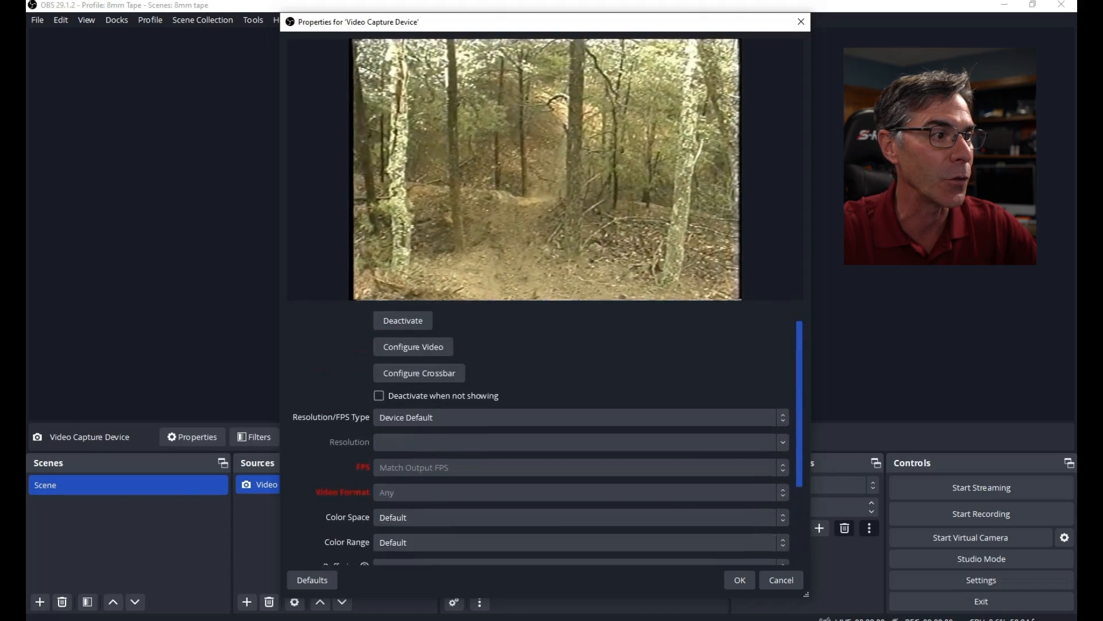
- Review the Video Capture Device properties and confirm them with OK
scroll("down", 3)
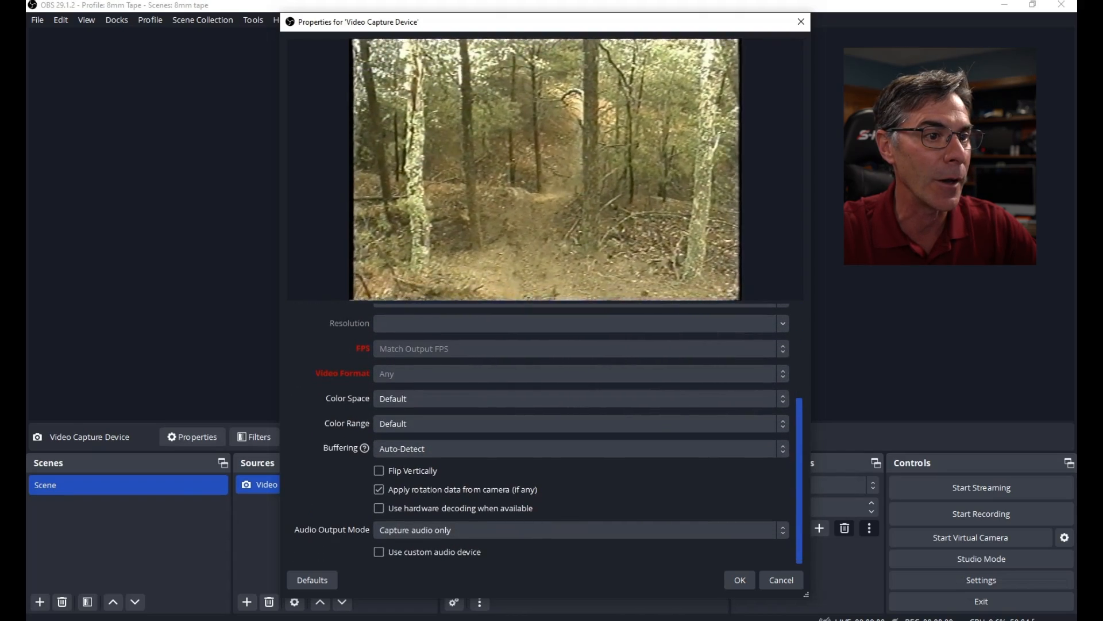
left_click(738, 579)
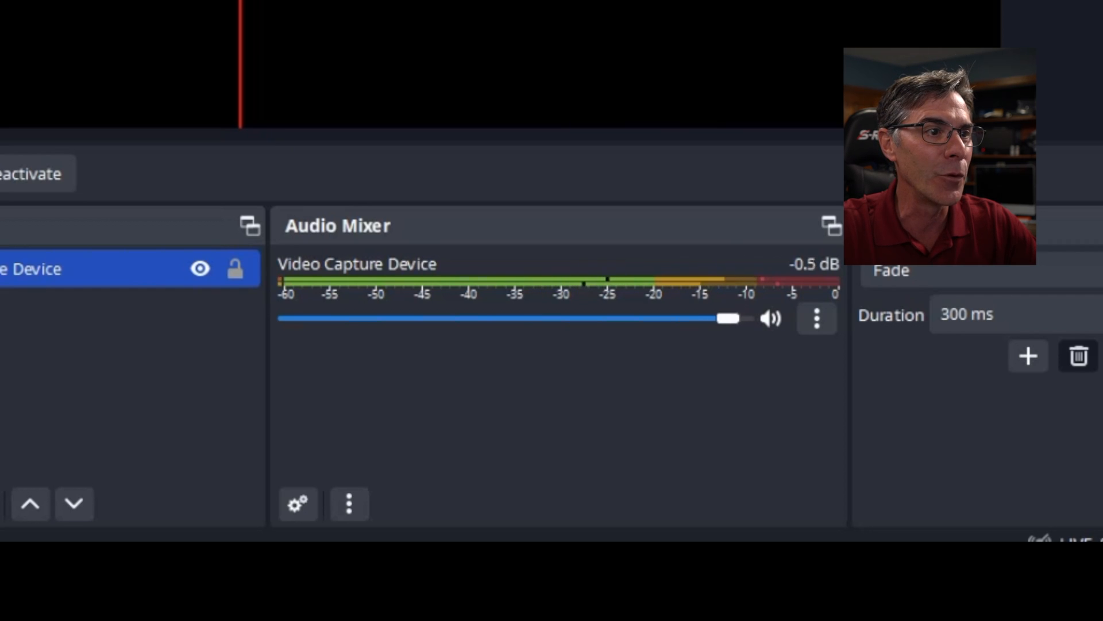
- Drag the Video Capture Device mixer fader down to -4.3 dB
left_click_drag(728, 317, 669, 318)
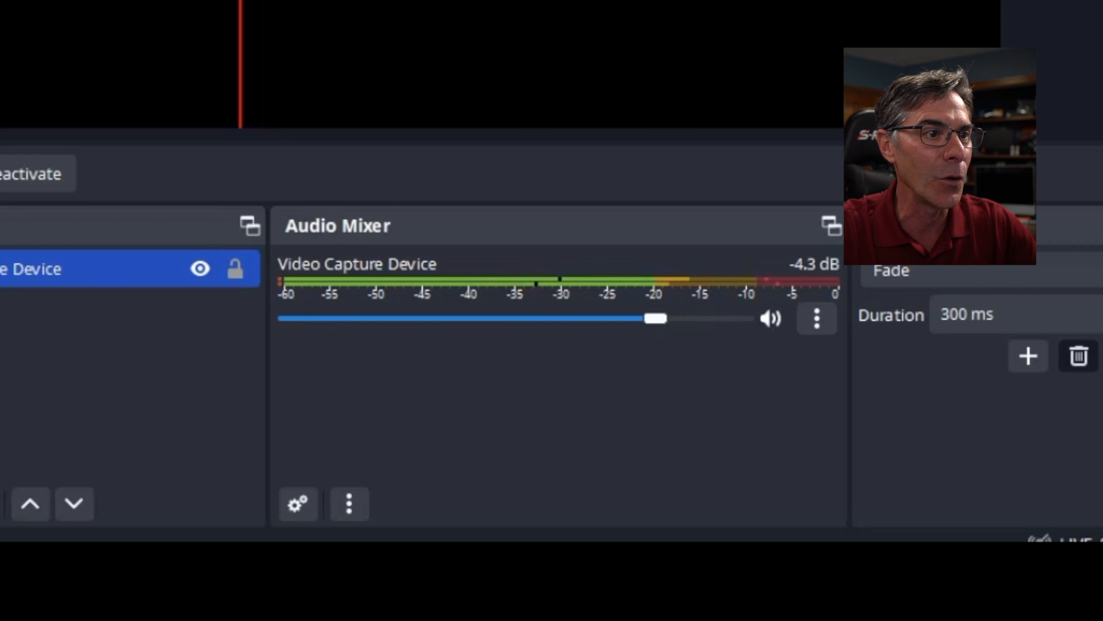
left_click_drag(654, 318, 637, 318)
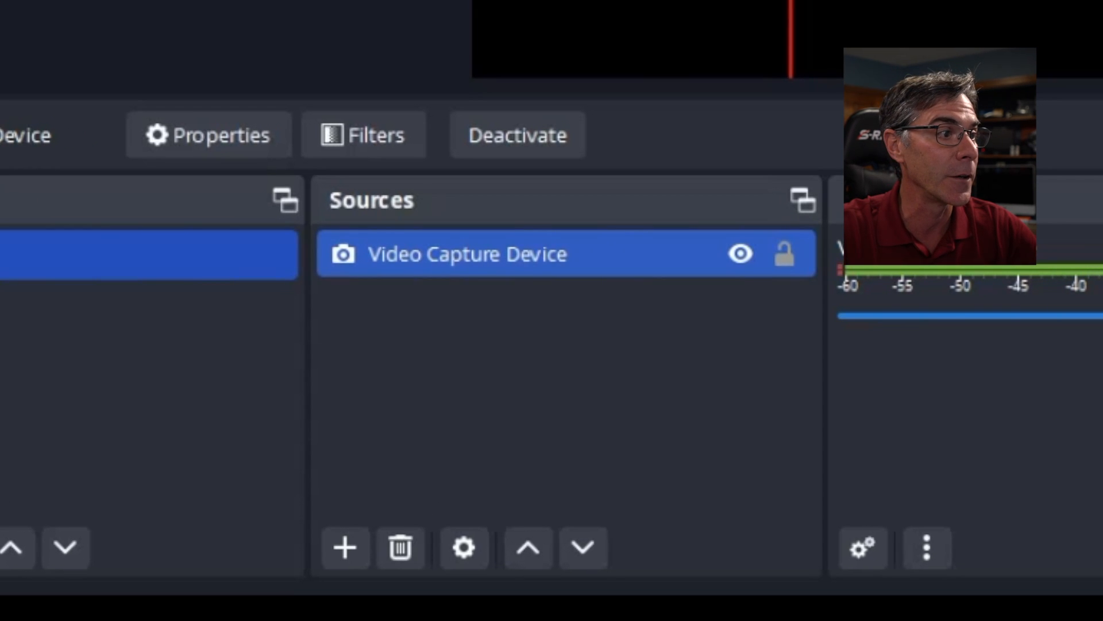
- Apply Transform > Stretch to screen on the Video Capture Device source
right_click(466, 254)
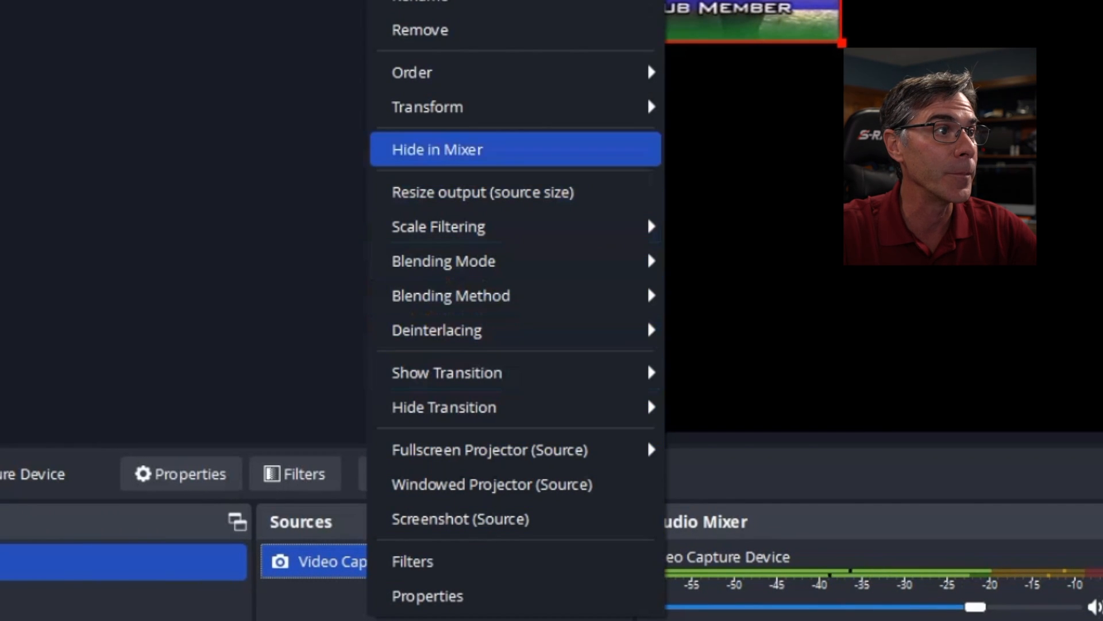
mouse_move(427, 107)
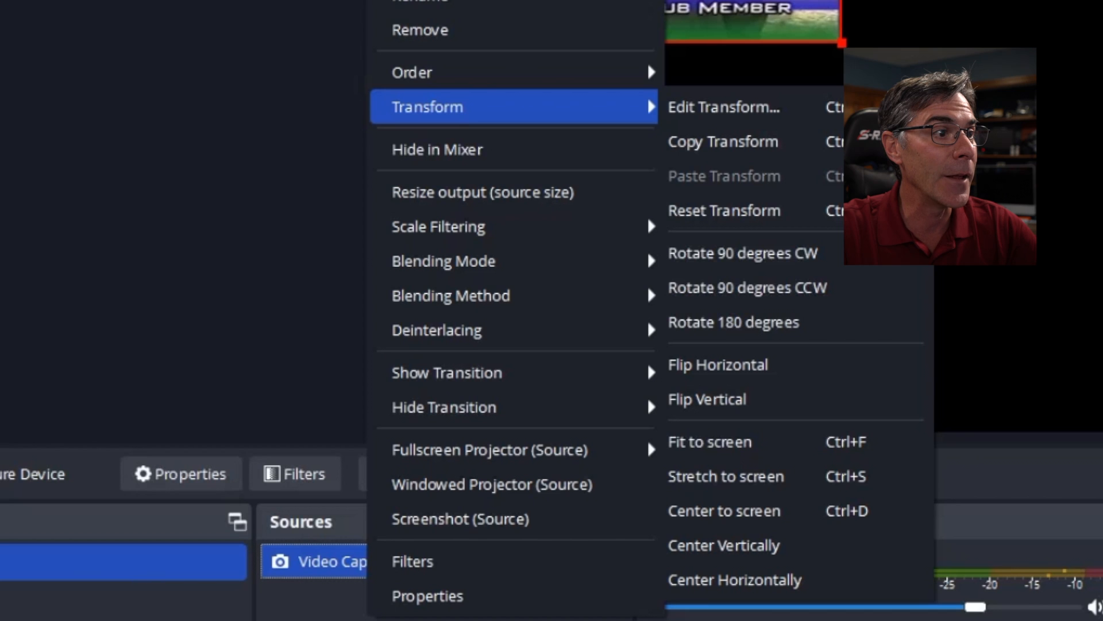
mouse_move(726, 475)
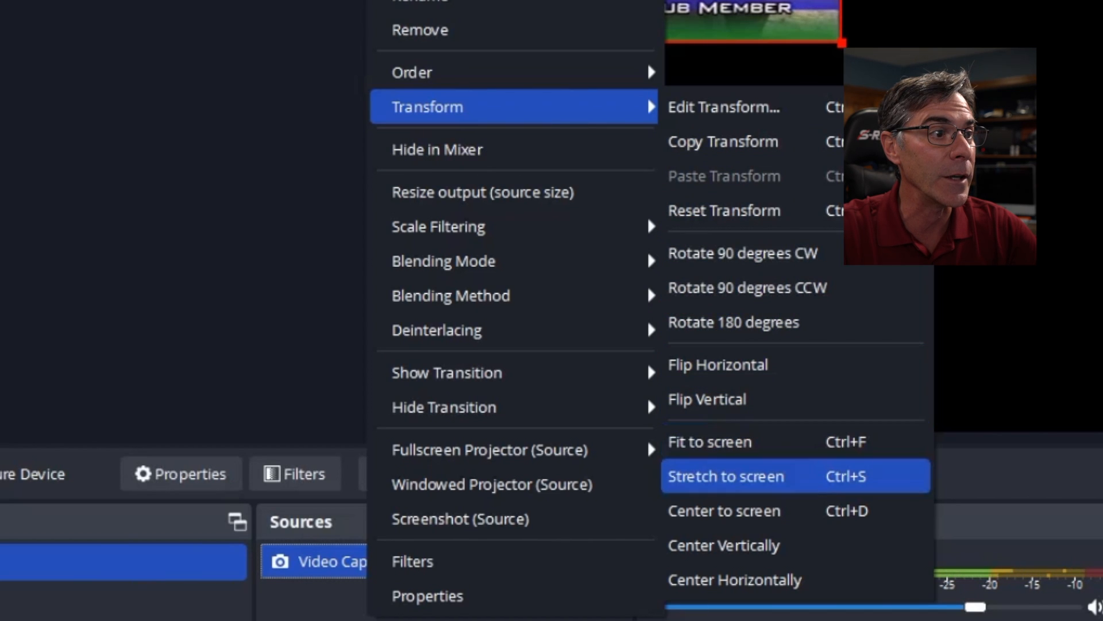
left_click(726, 476)
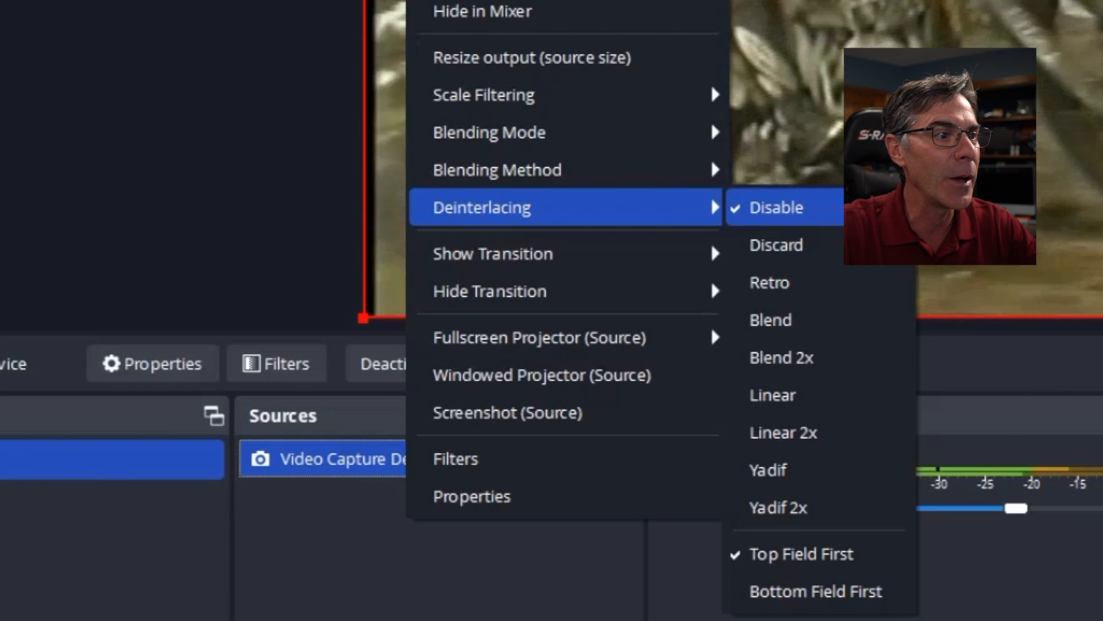
mouse_move(778, 507)
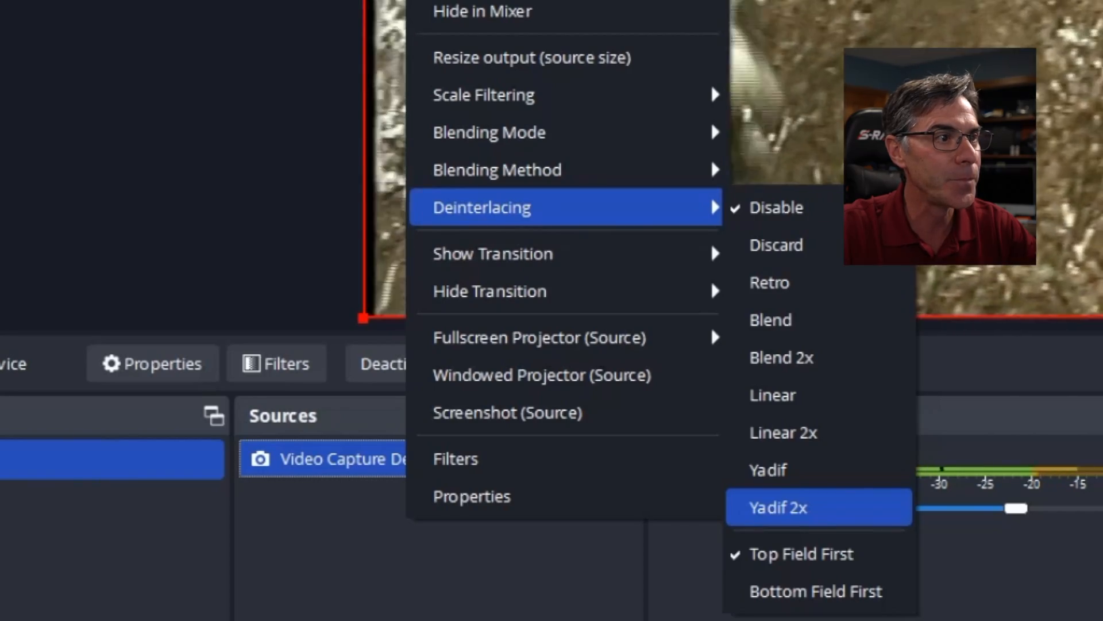
- Choose Yadif 2x as the video capture source's deinterlacing mode
left_click(777, 507)
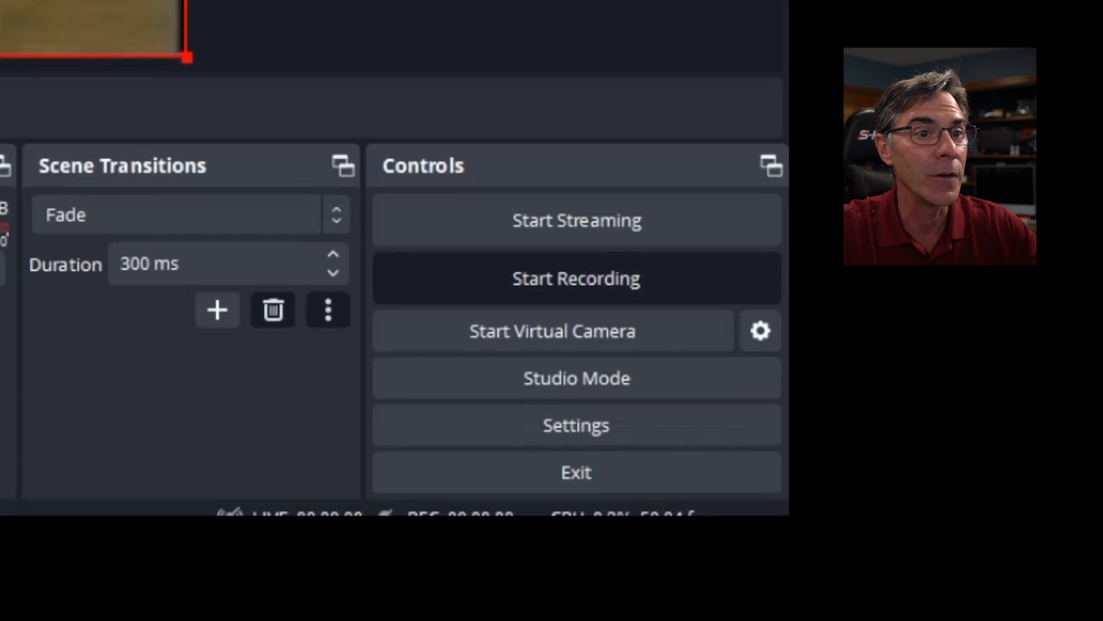
- Record about 15 seconds of the motocross tape playback to MP4
left_click(575, 277)
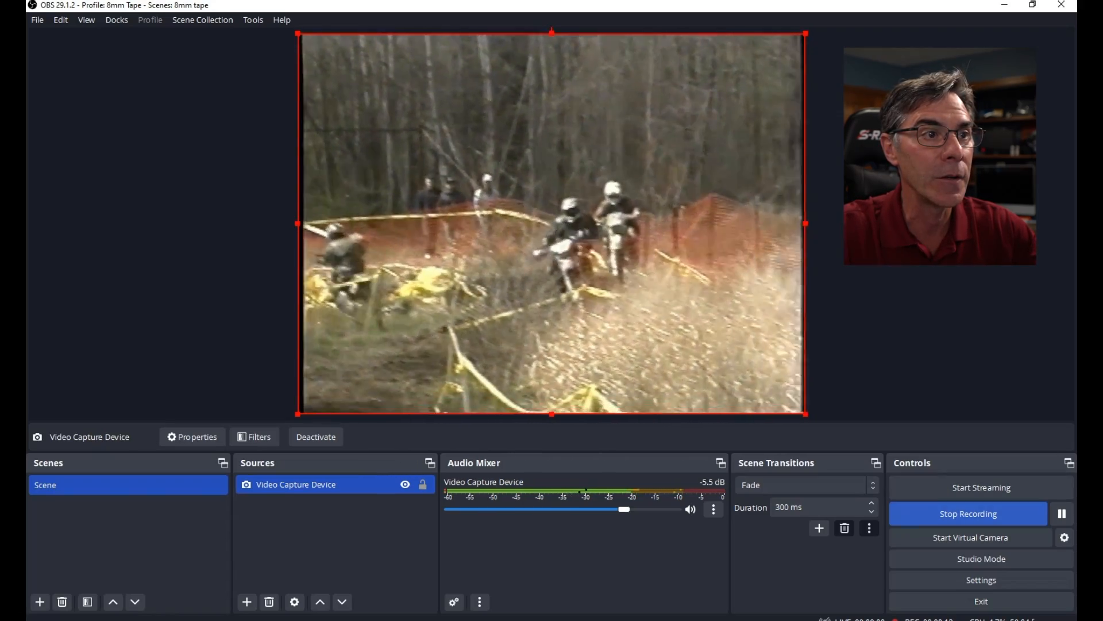
left_click(968, 513)
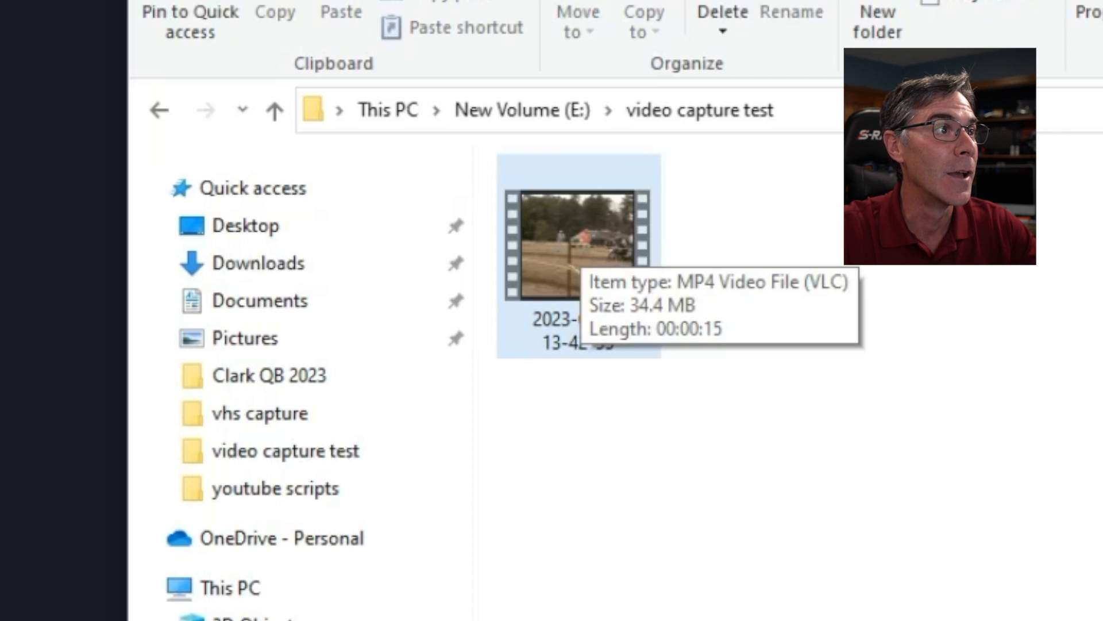
- Rename the recorded MP4 file to 'enduro test 1'
right_click(578, 243)
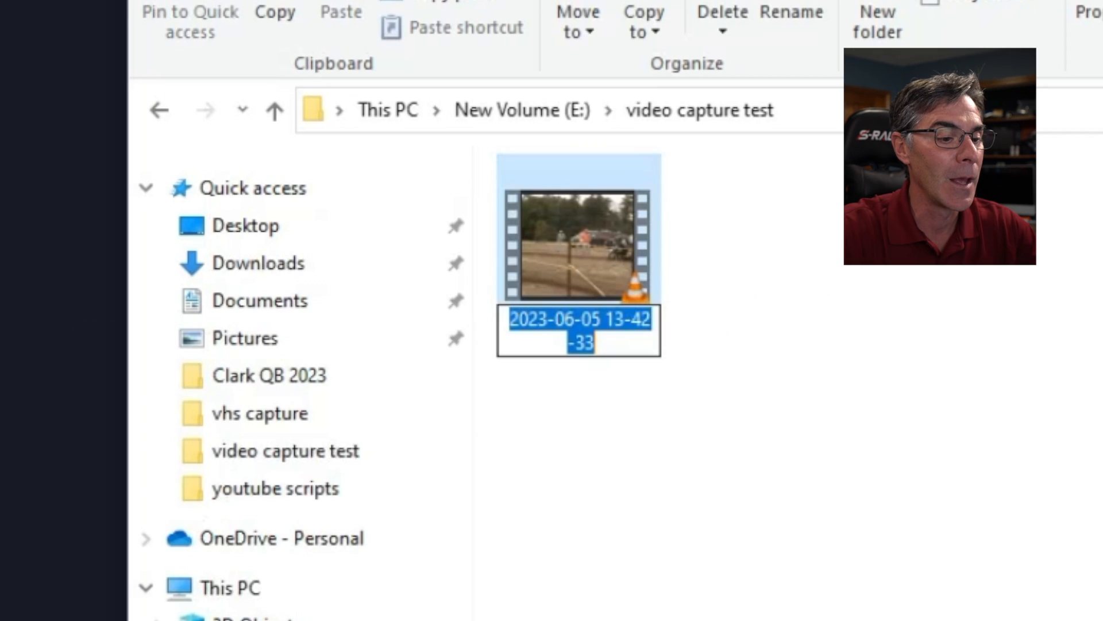
type("enduro test 1")
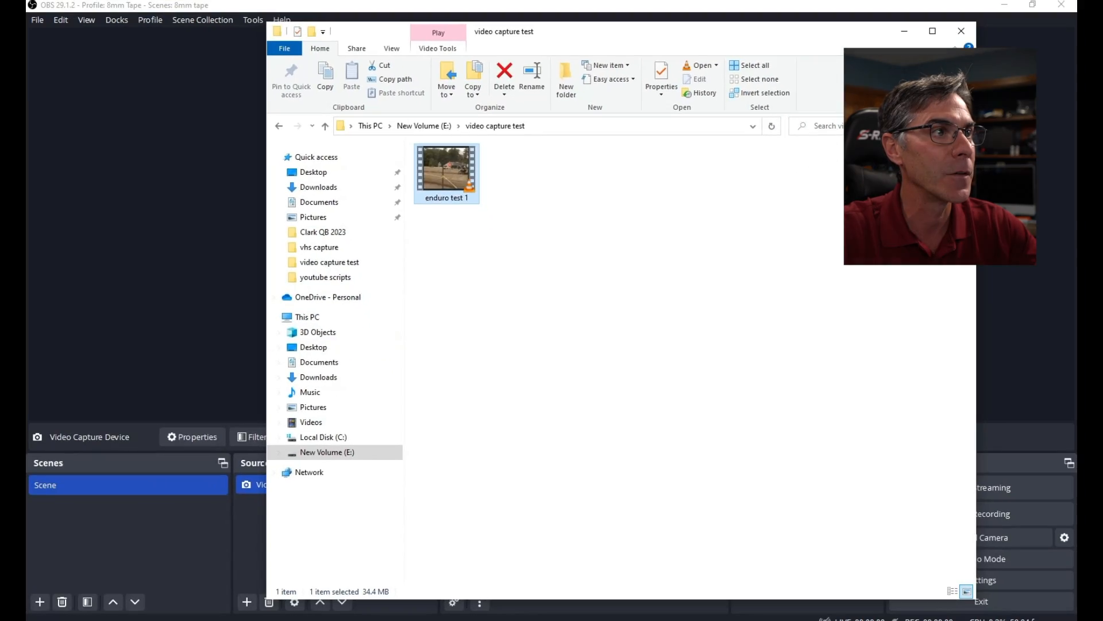
- Play the 'enduro test 1' recording, then close the File Explorer window
double_click(445, 167)
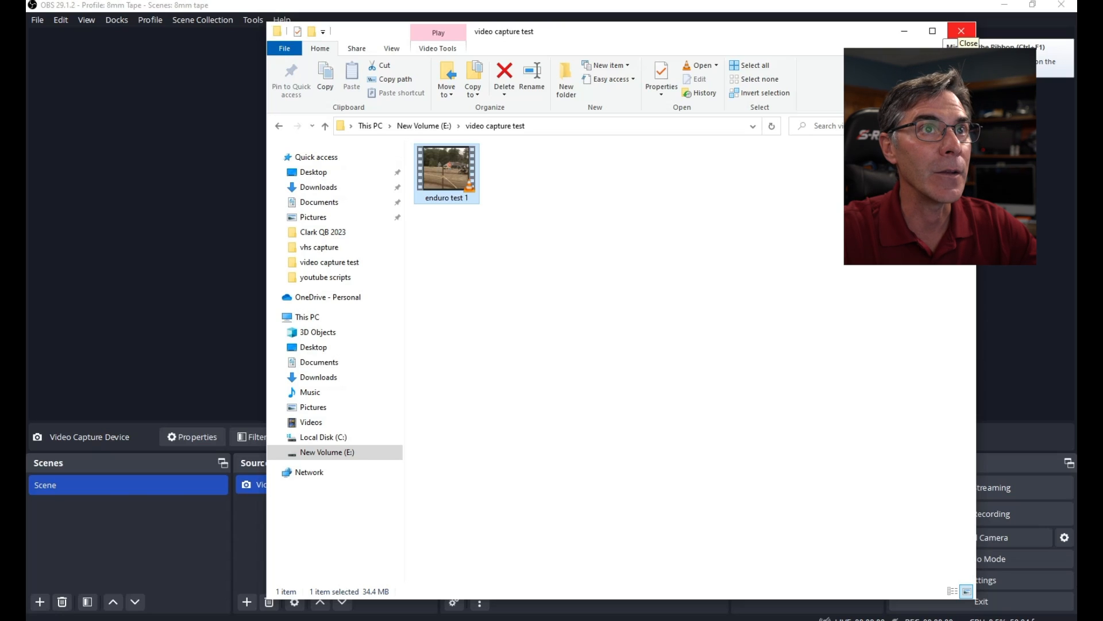
left_click(961, 31)
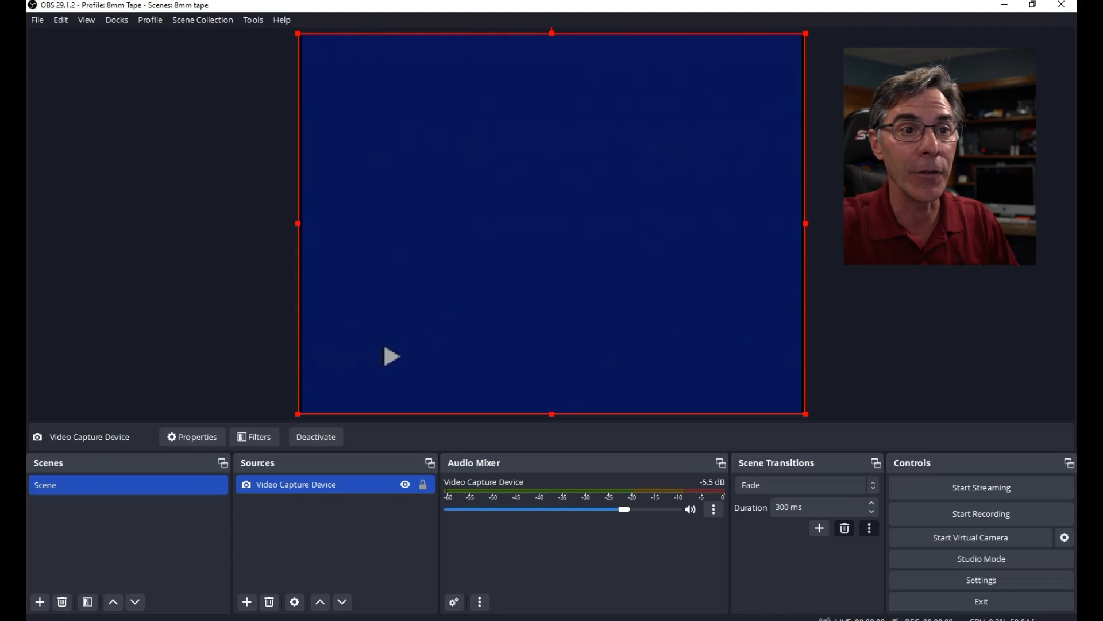
- Record roughly 20 seconds of tape footage as a second test
left_click(981, 513)
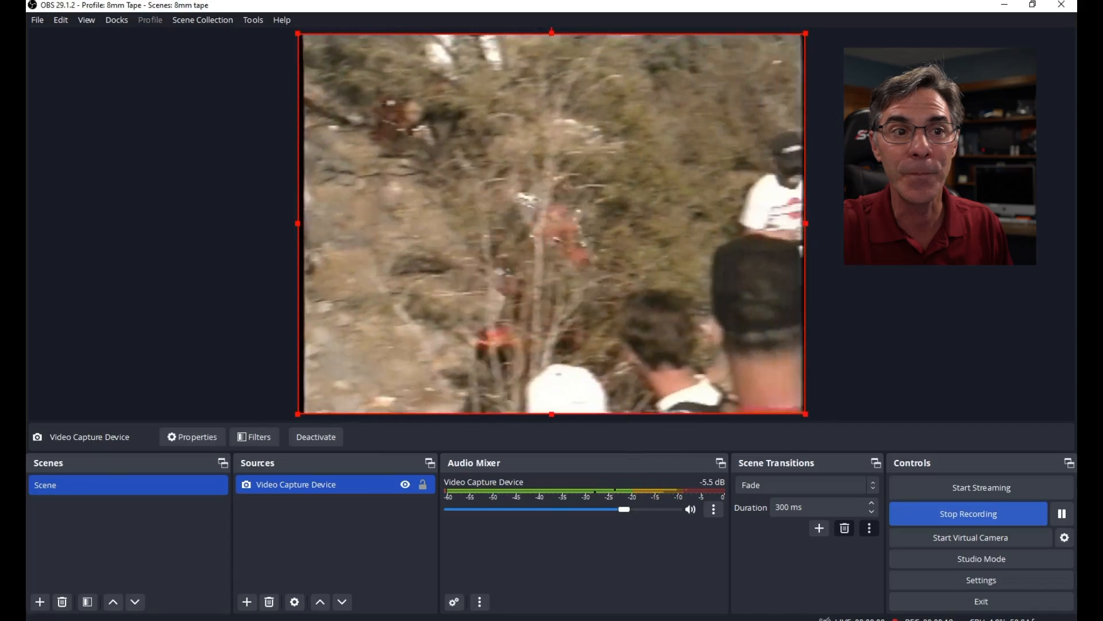
left_click(979, 514)
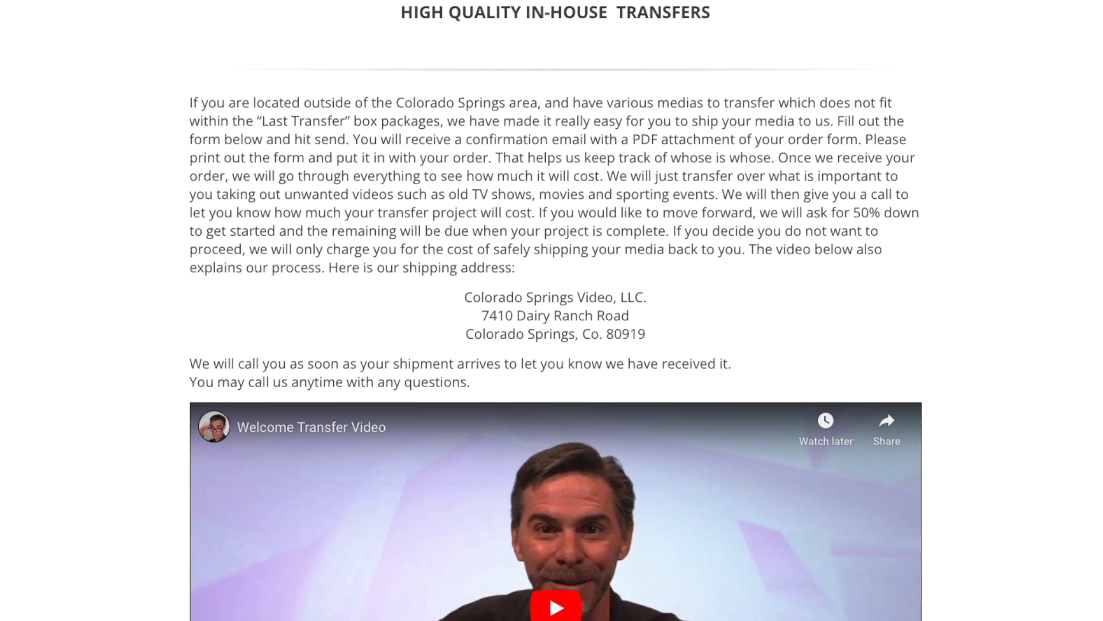
- Scroll the in-house transfers page down to the mail-in order form
scroll("down", 3)
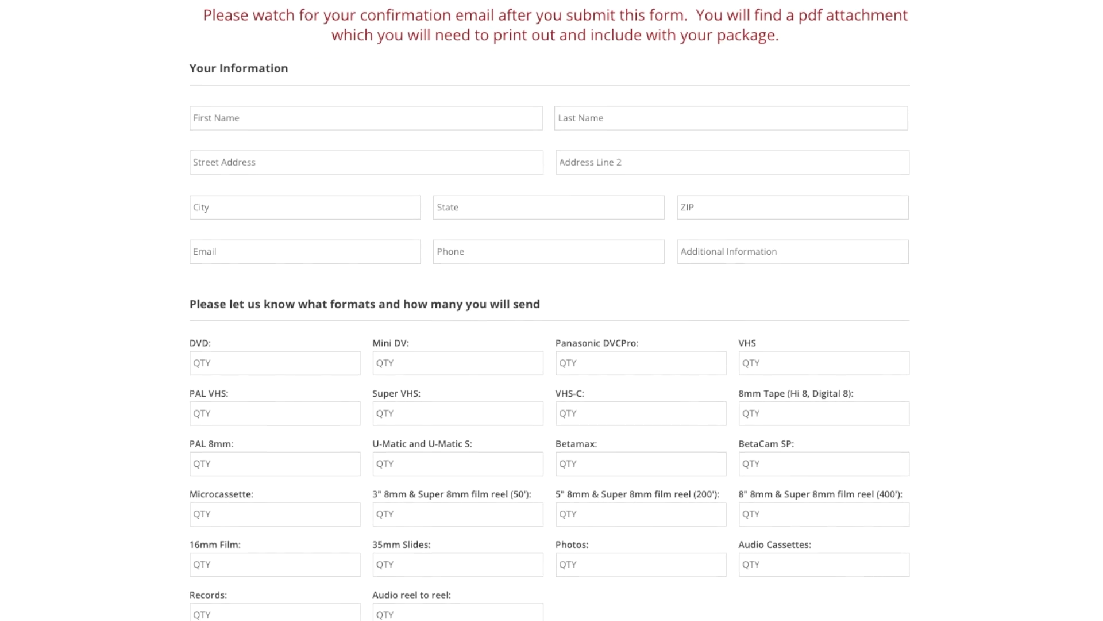